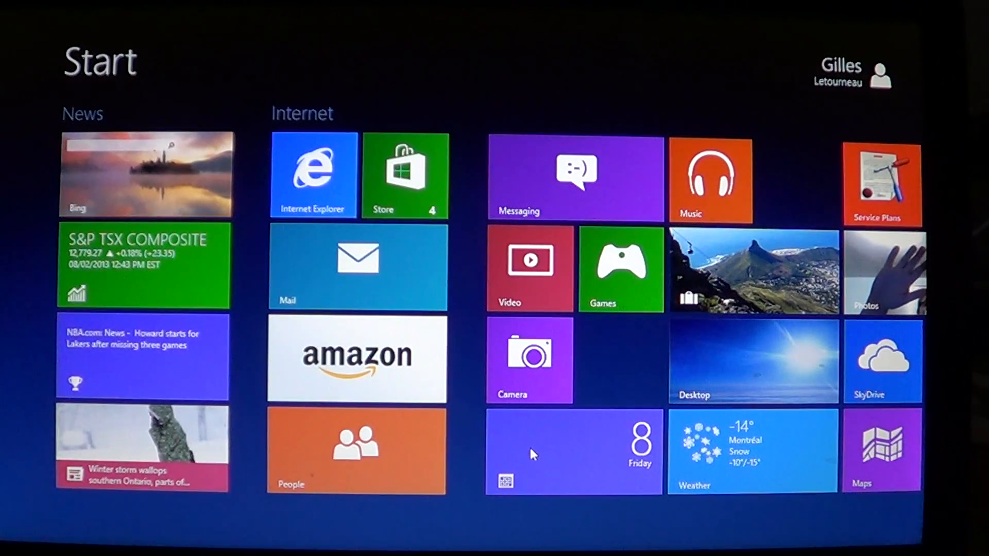
Step: Scroll the Start screen and launch the Photos app
scroll("right", 3)
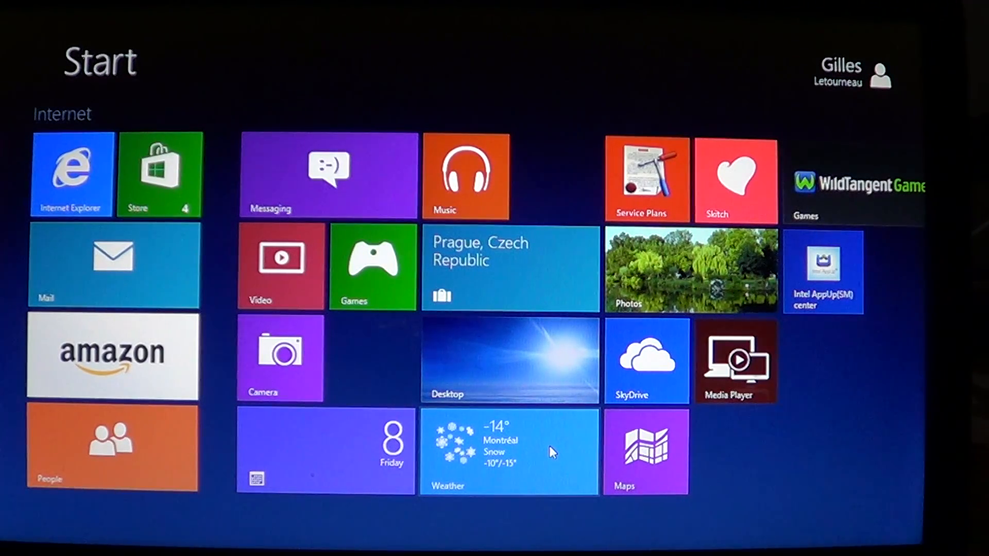
left_click(690, 267)
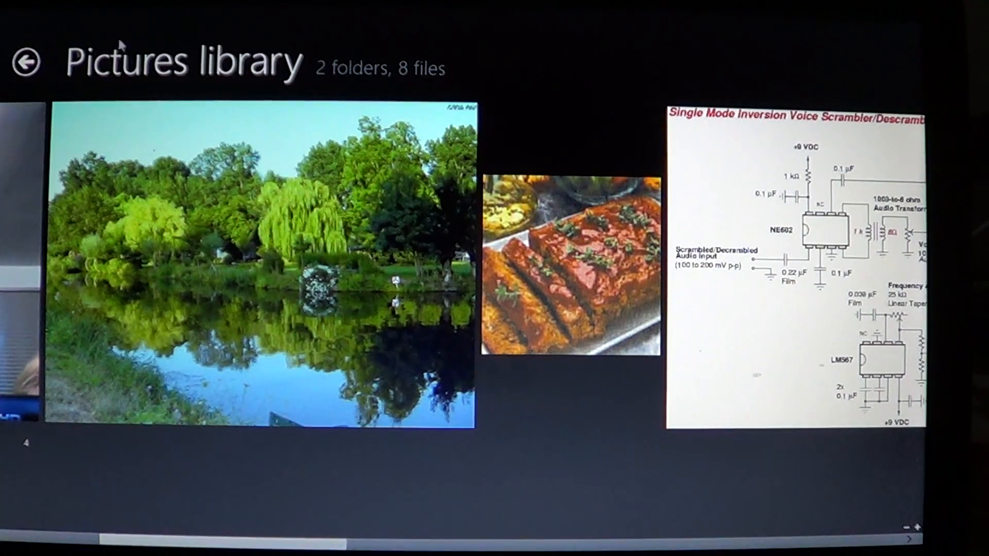
mouse_move(598, 65)
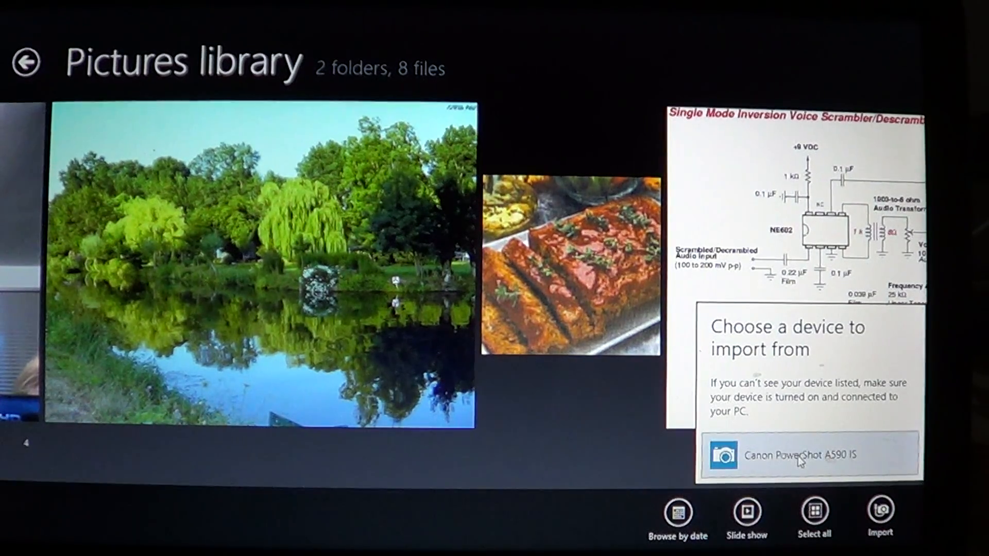
Step: Choose the Canon PowerShot A590 IS and deselect the earlier photos, keeping laptop and clock
left_click(810, 455)
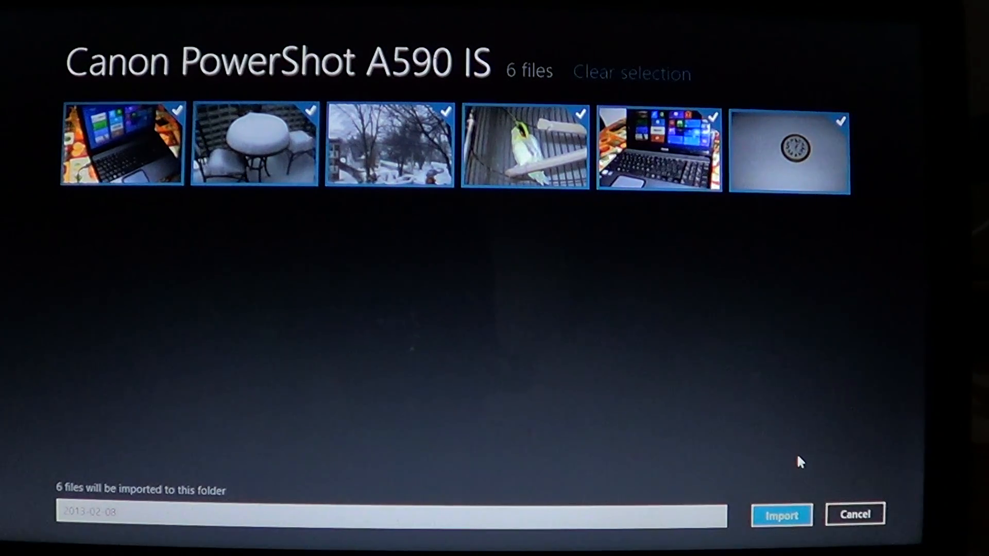
mouse_move(143, 143)
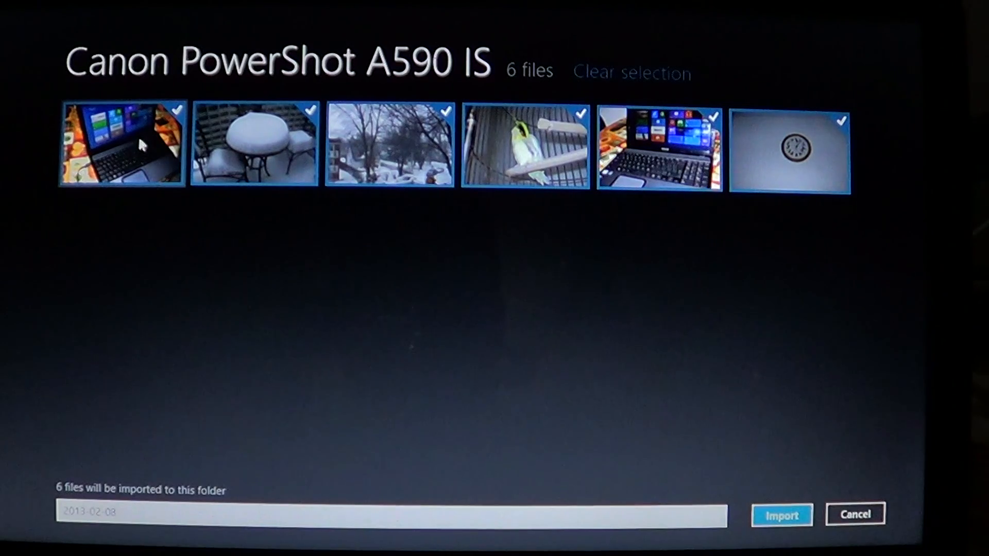
left_click(121, 144)
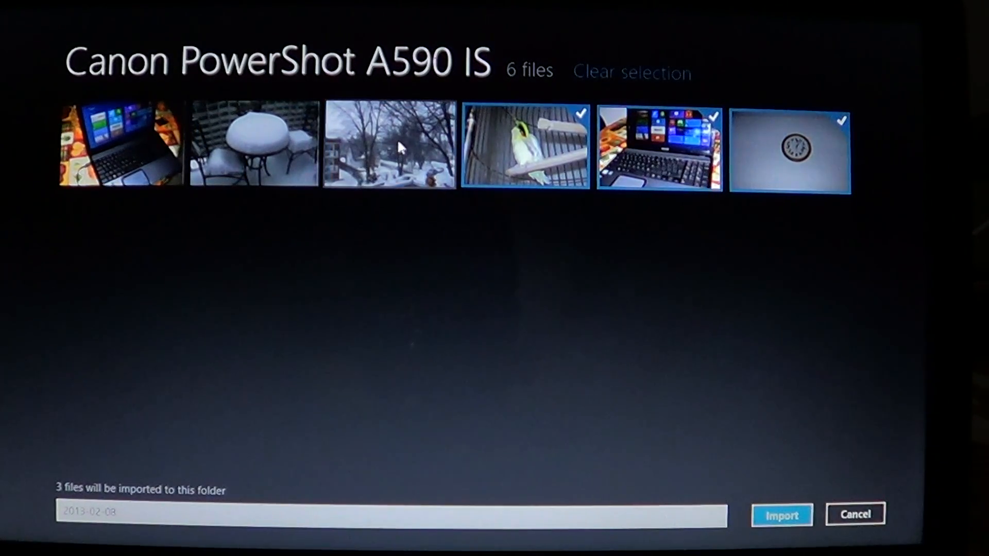
left_click(525, 145)
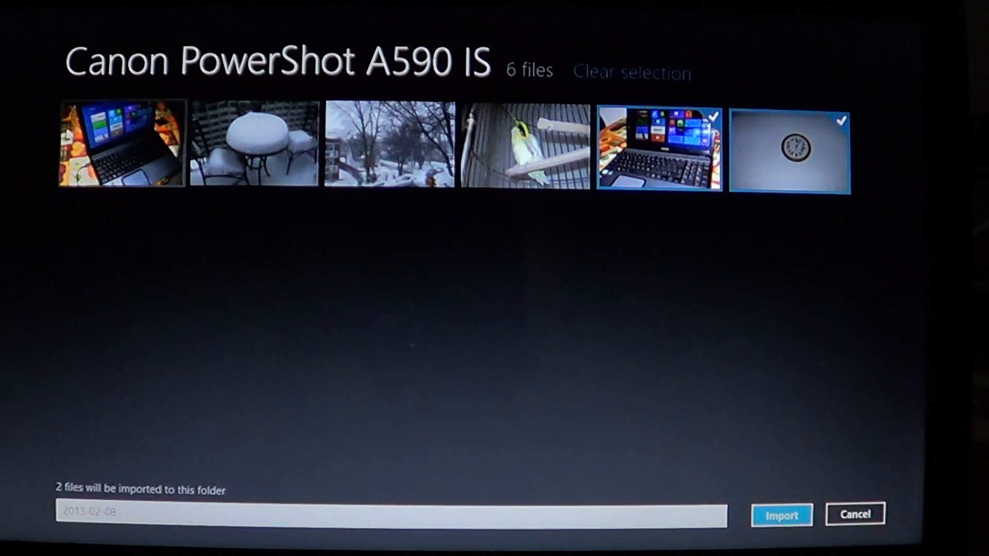
mouse_move(468, 231)
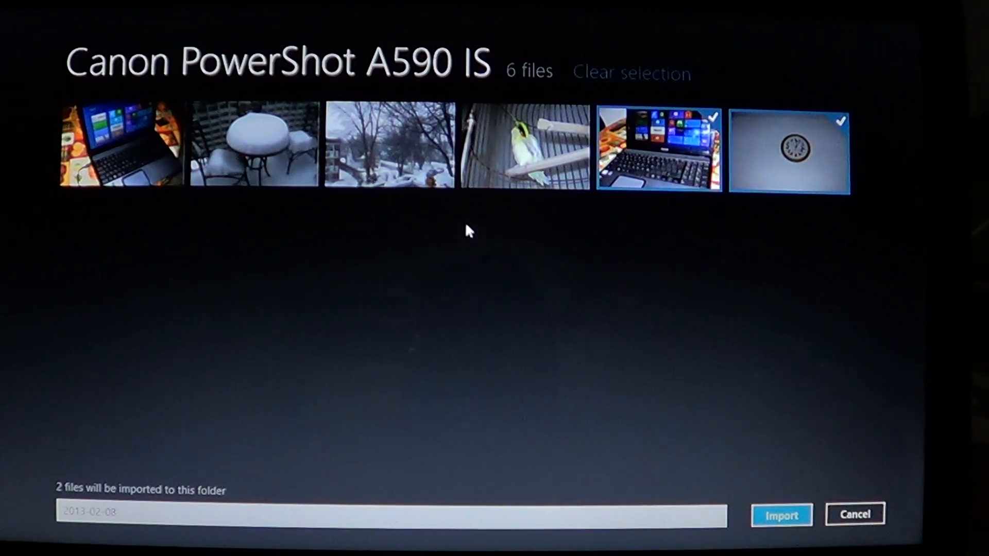
mouse_move(691, 148)
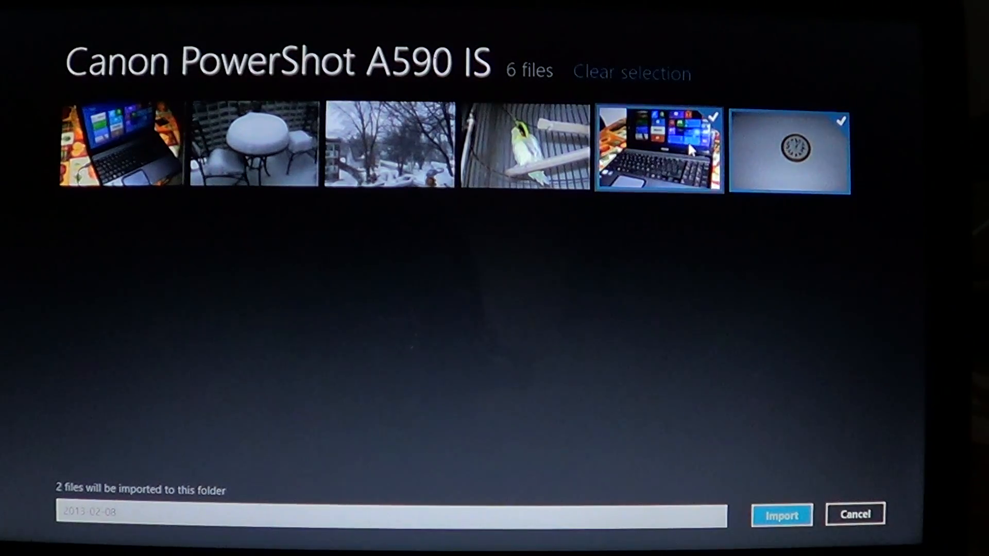
mouse_move(836, 192)
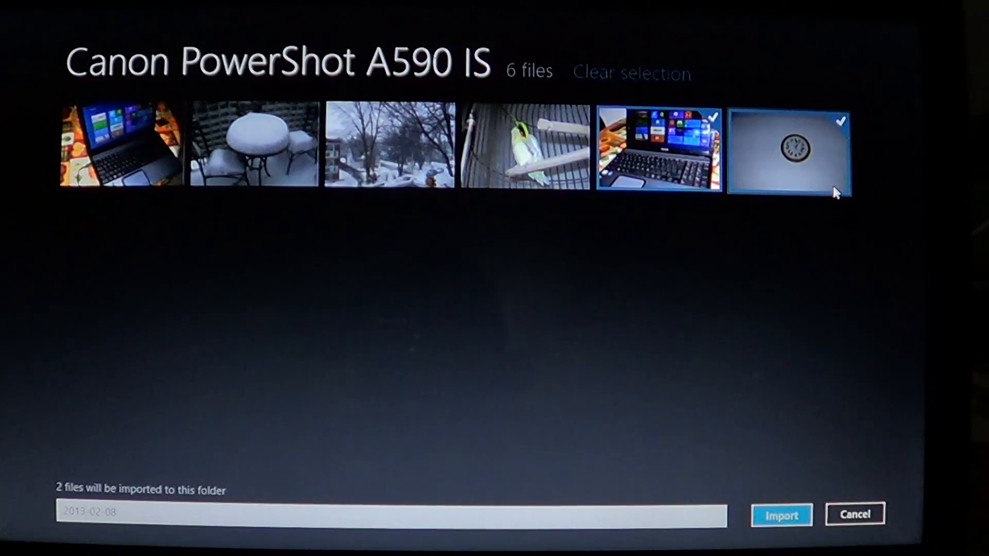
mouse_move(343, 369)
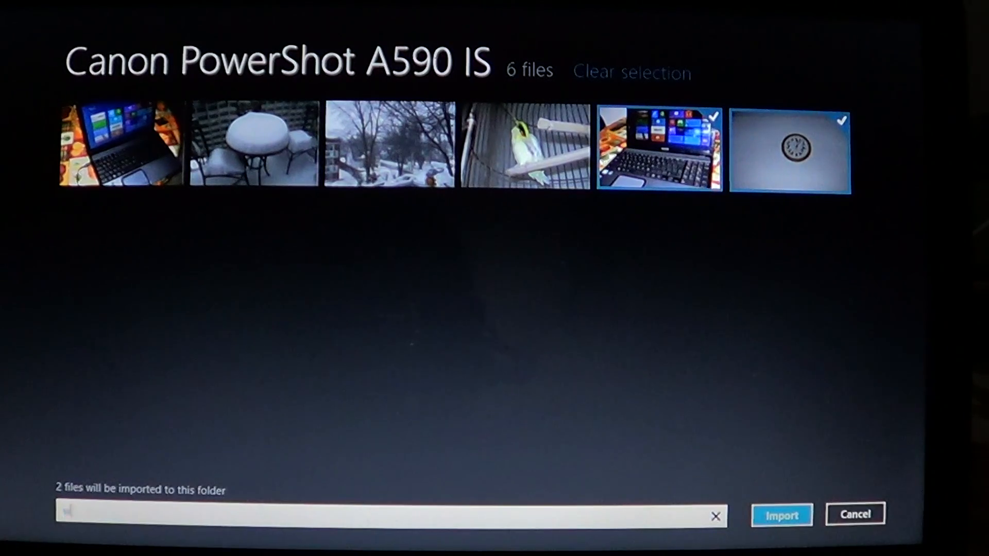
Step: Import both photos into a new 'windows 8 pictures video' folder and open it
type("windows 8")
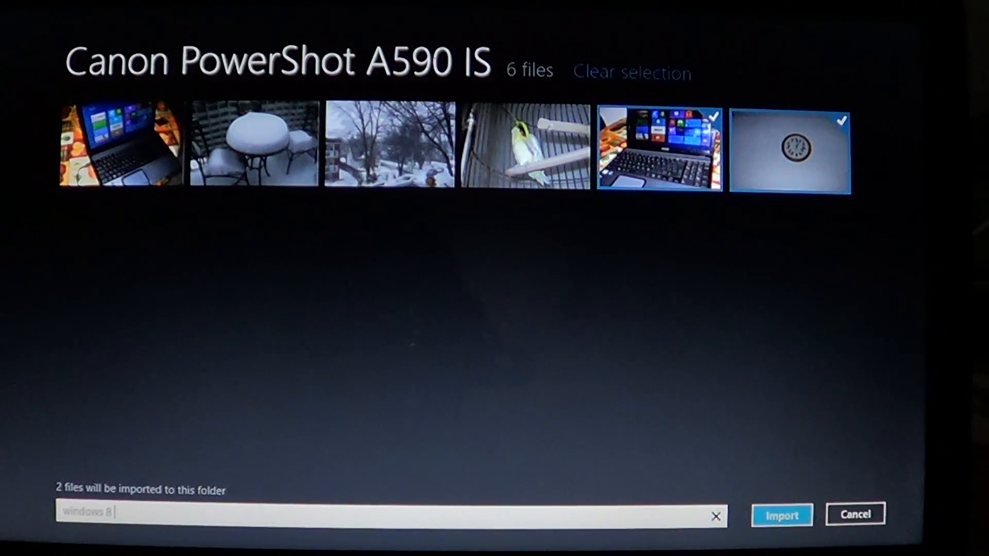
type("pictures")
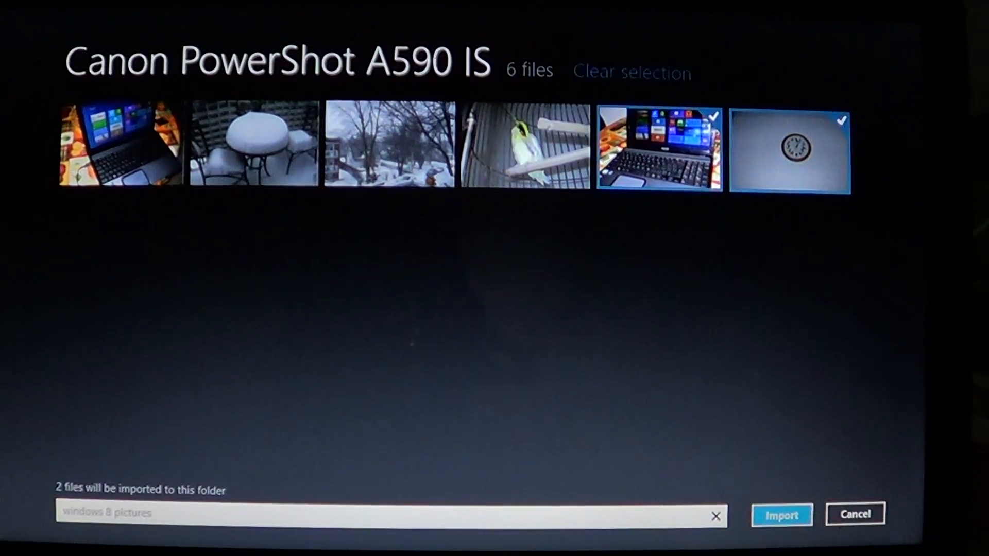
type("video")
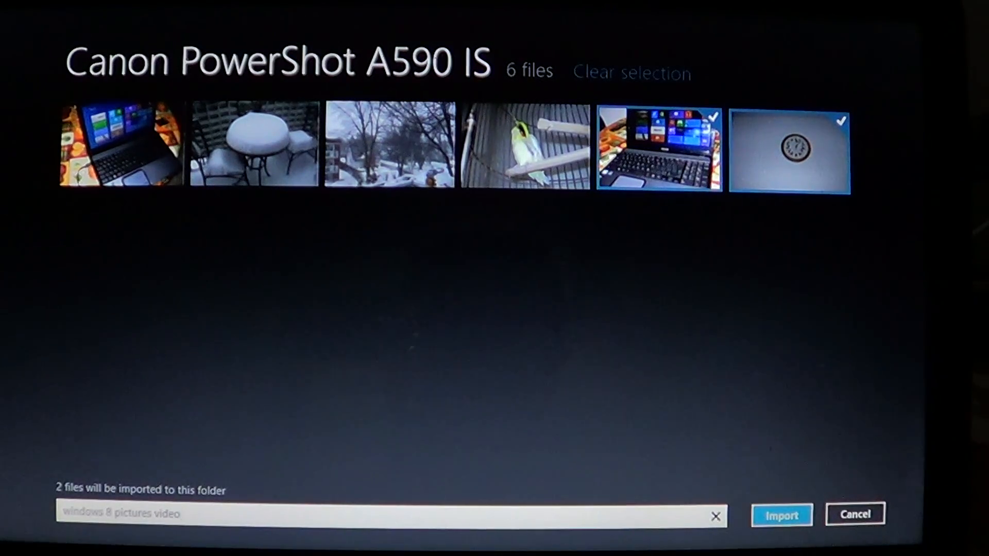
left_click(781, 514)
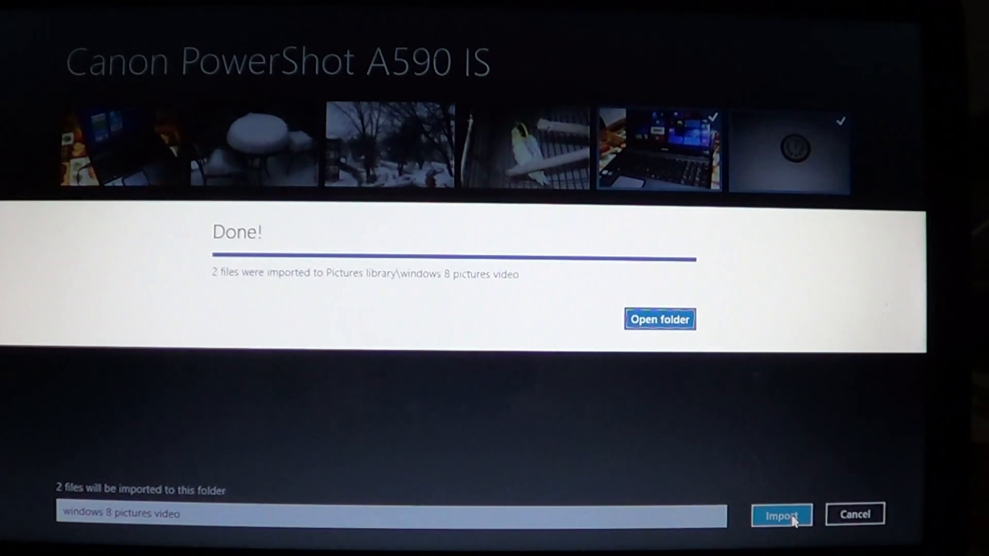
mouse_move(660, 319)
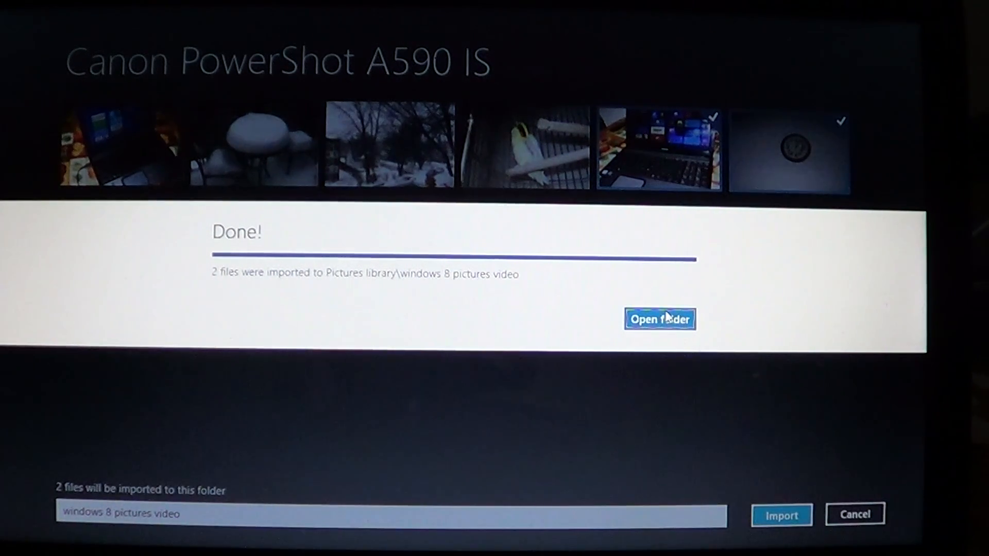
left_click(660, 318)
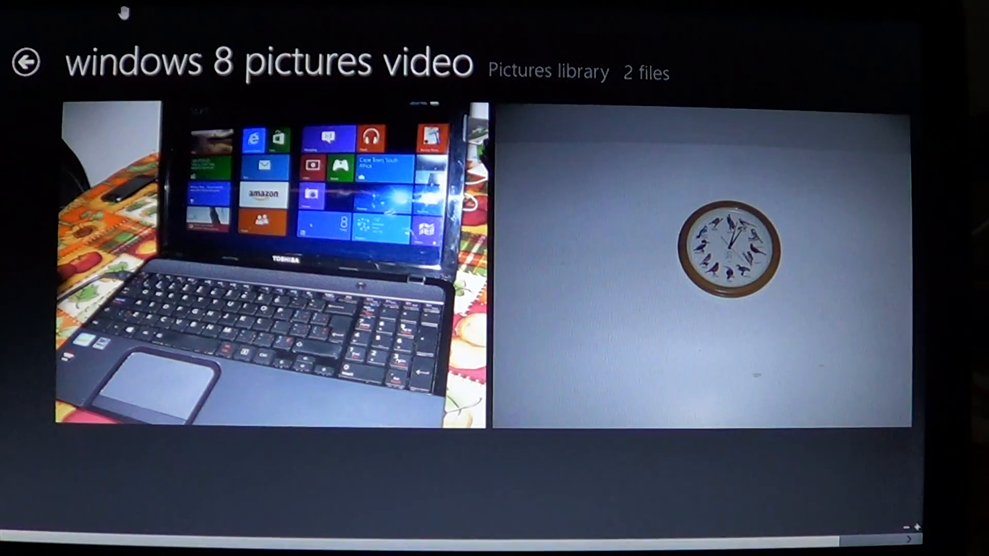
Step: Go back to Pictures, scroll to the new folder, then return to Start
left_click(26, 62)
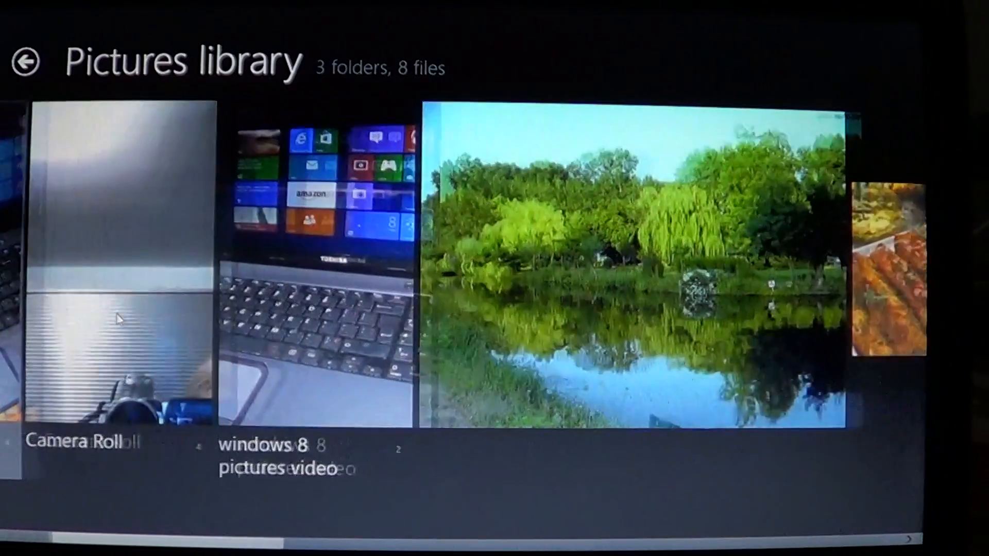
scroll("right", 3)
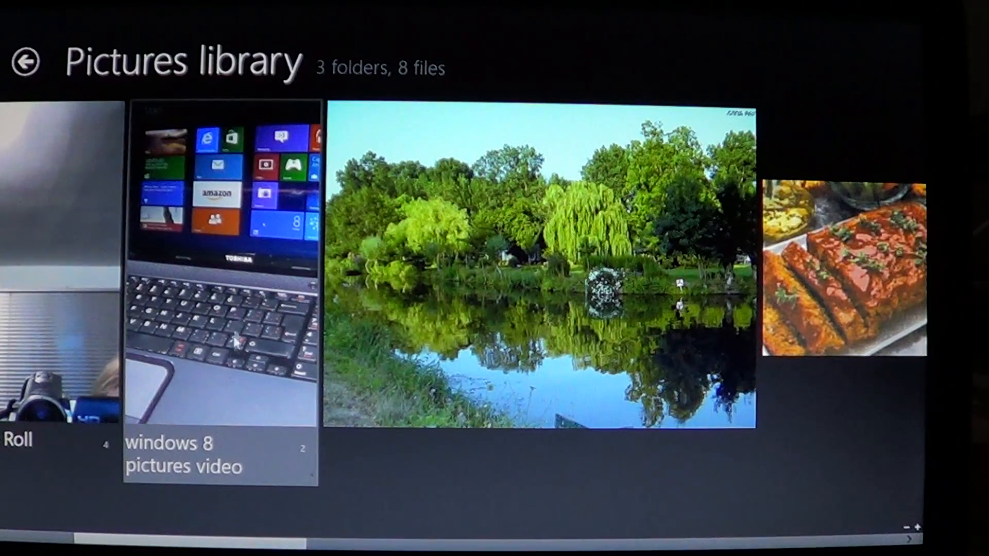
left_click(221, 296)
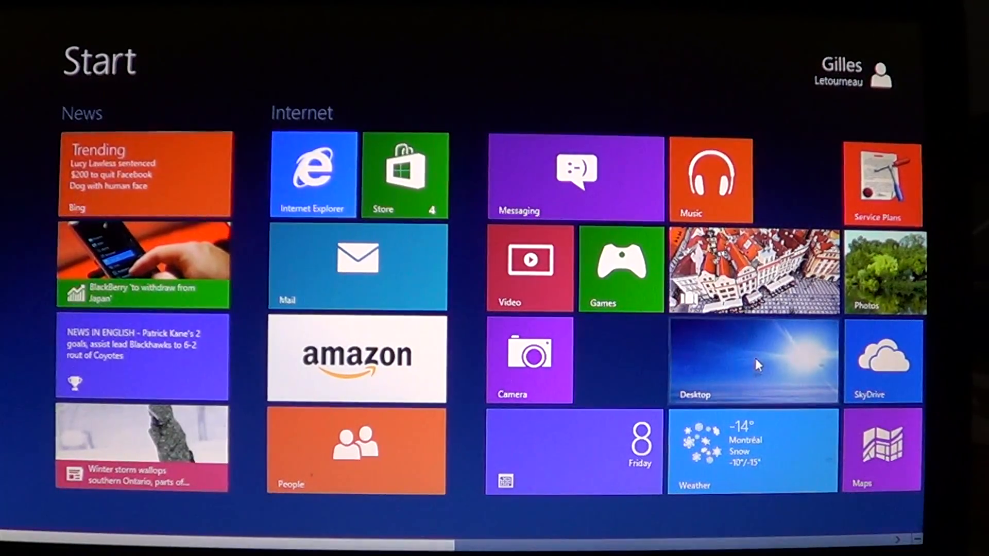
Step: On the desktop, open Pictures in File Explorer and select 'windows 8 pictures video'
left_click(753, 360)
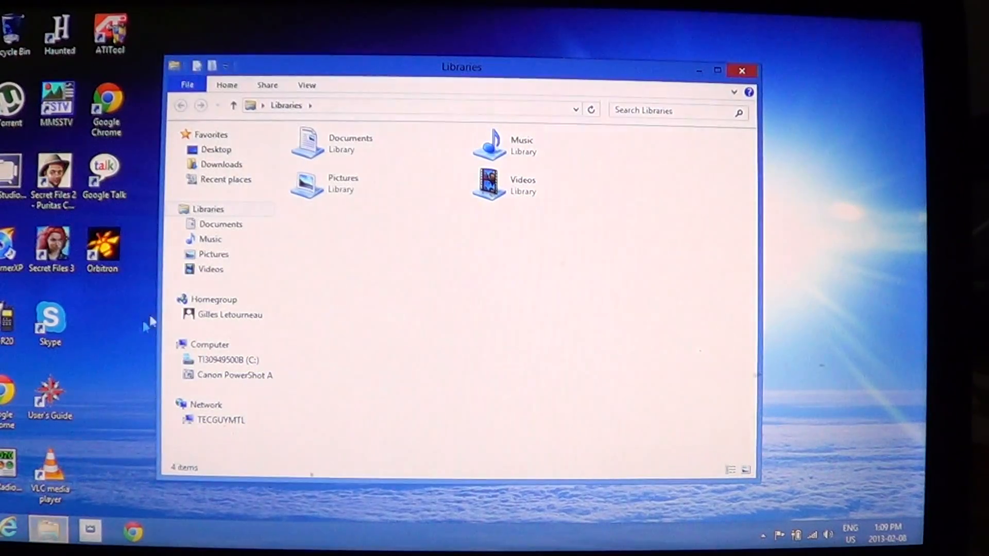
left_click(213, 253)
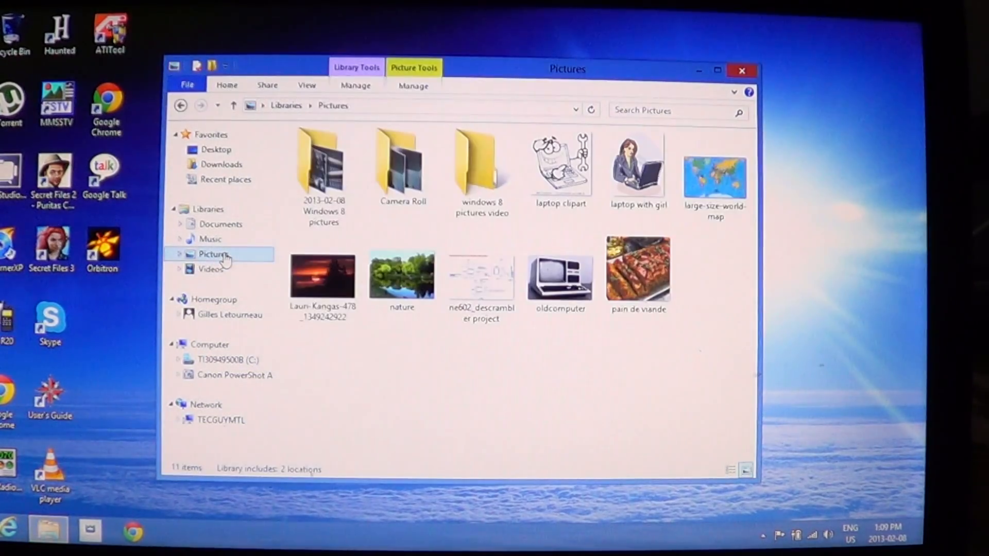
left_click(482, 163)
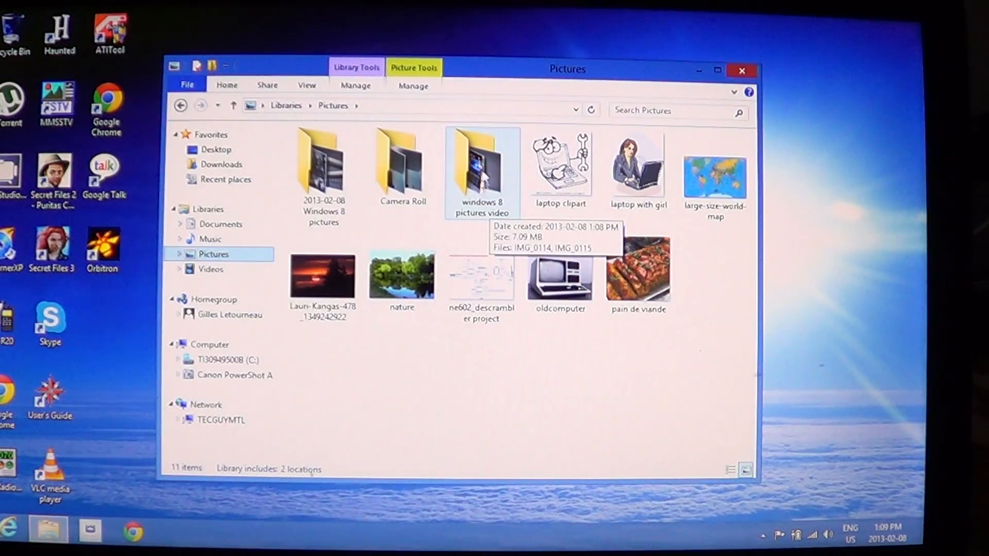
mouse_move(523, 117)
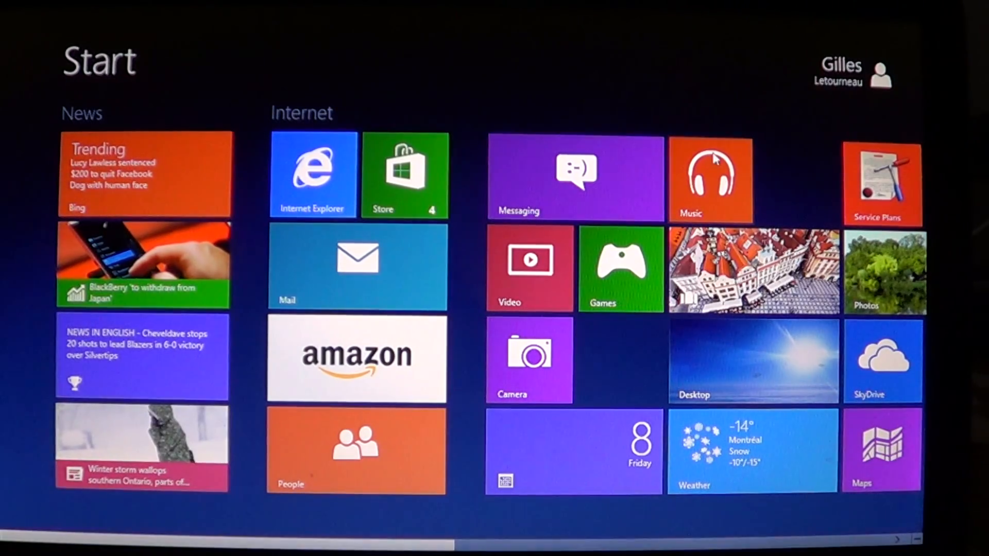
Step: Relaunch Photos and import again from the Canon PowerShot A590 IS
scroll("right", 3)
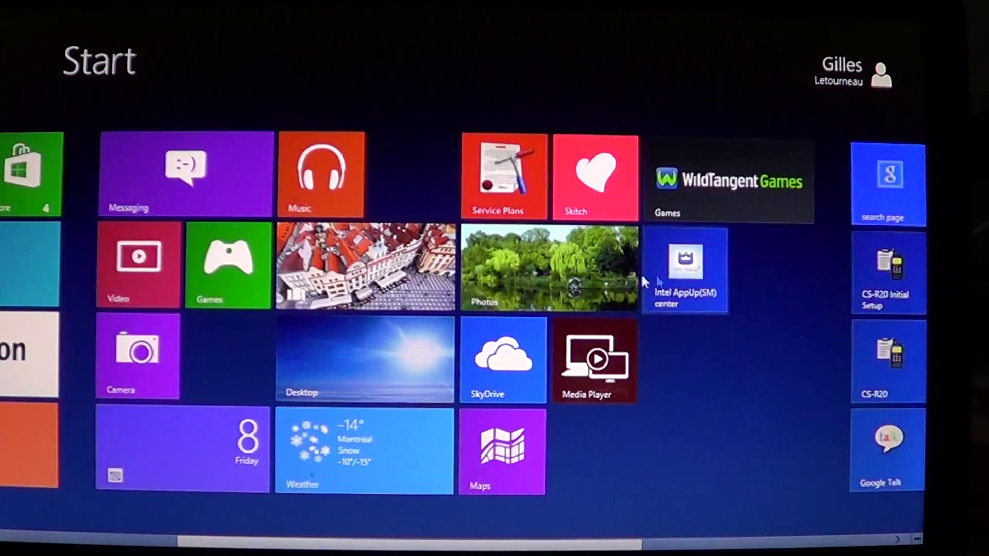
left_click(548, 266)
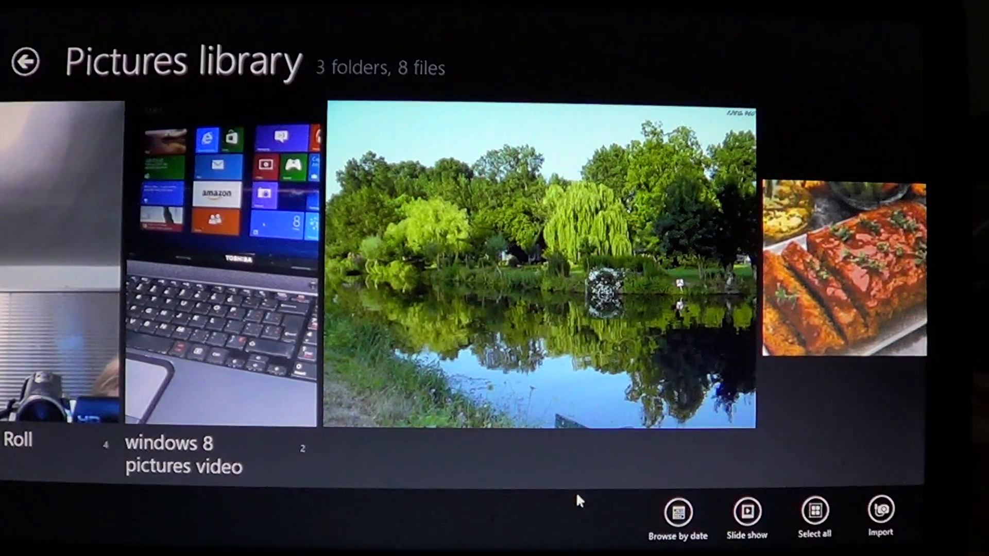
mouse_move(880, 511)
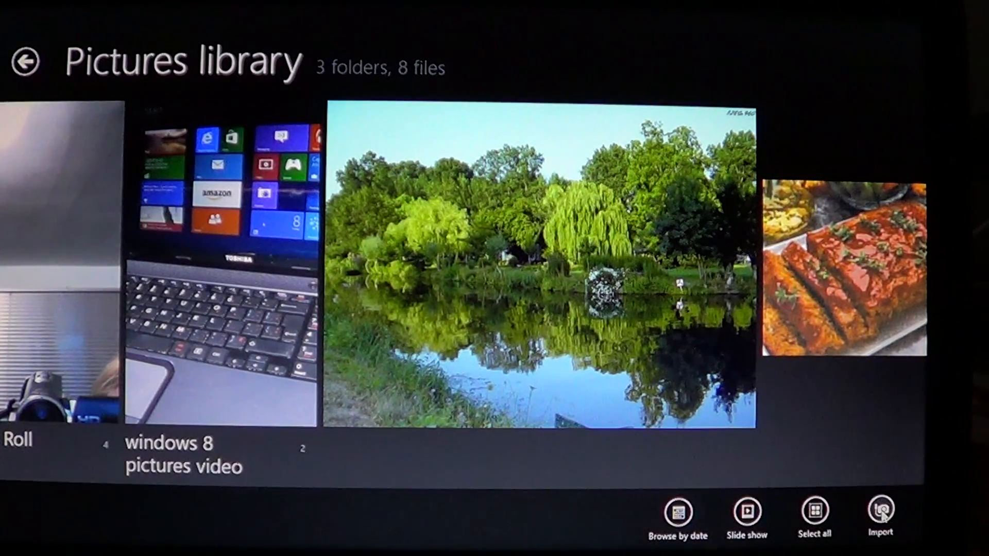
left_click(879, 511)
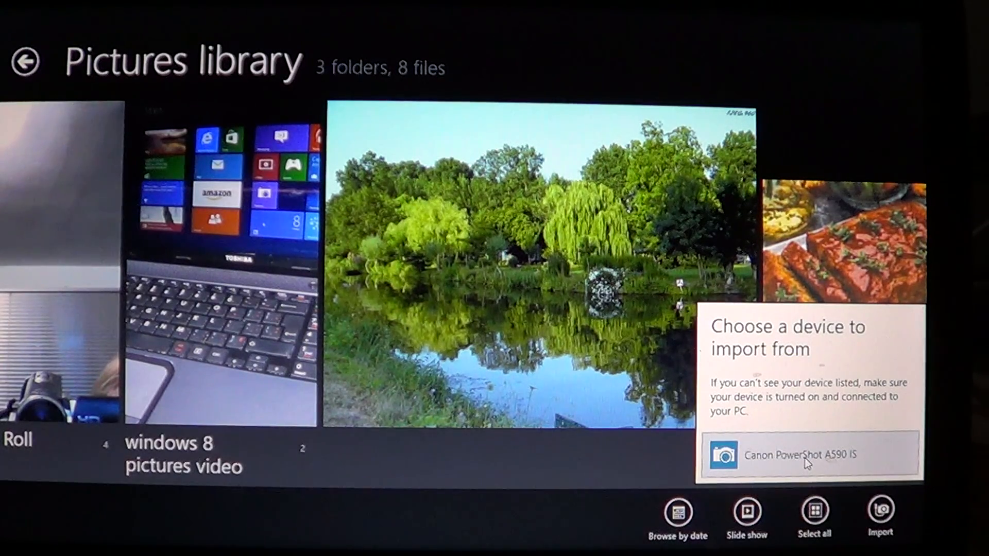
left_click(801, 455)
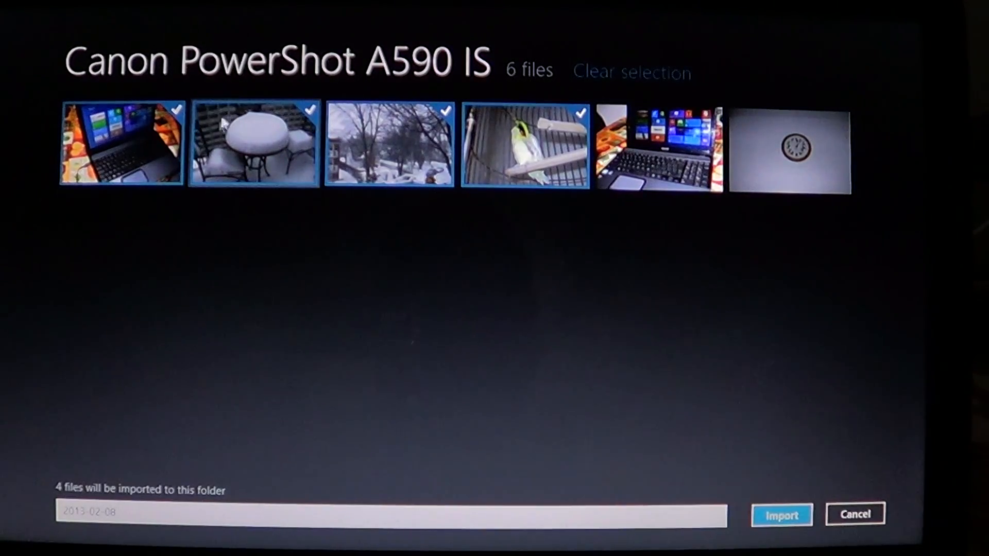
mouse_move(138, 113)
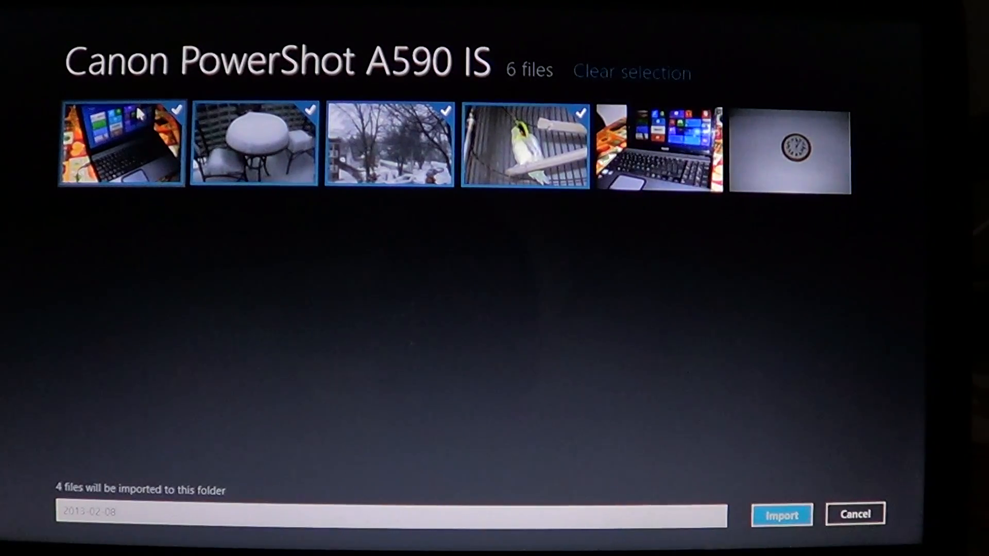